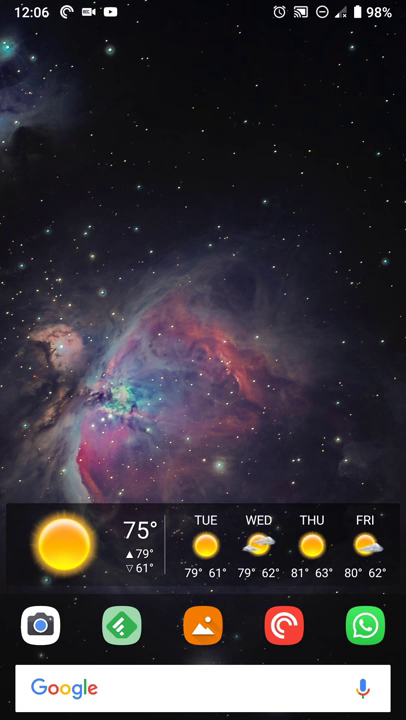
Pull down the notification shade, turn on the flashlight, and switch Bluetooth on then off
scroll(down, 3)
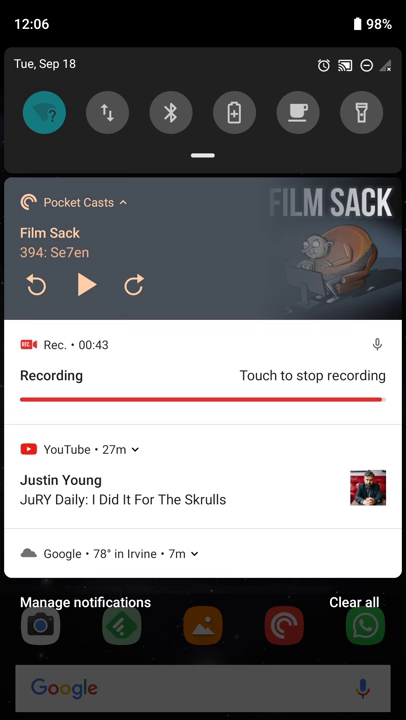
click(361, 112)
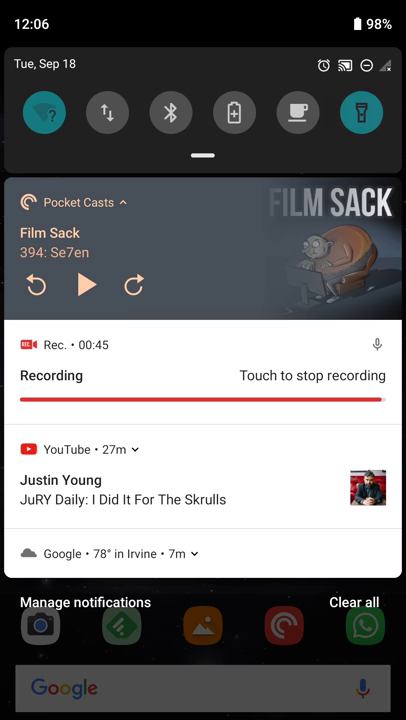
click(170, 112)
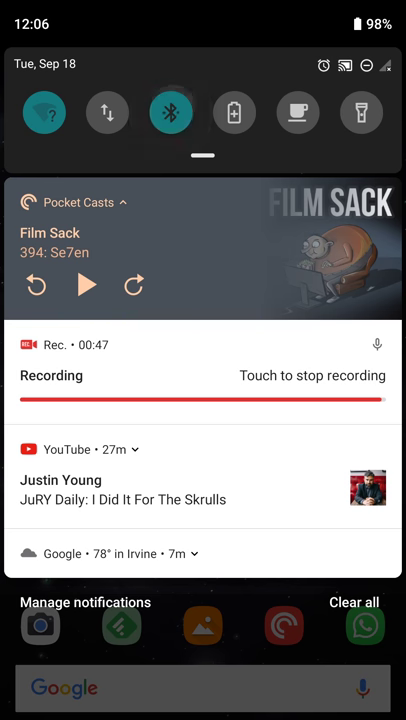
click(171, 112)
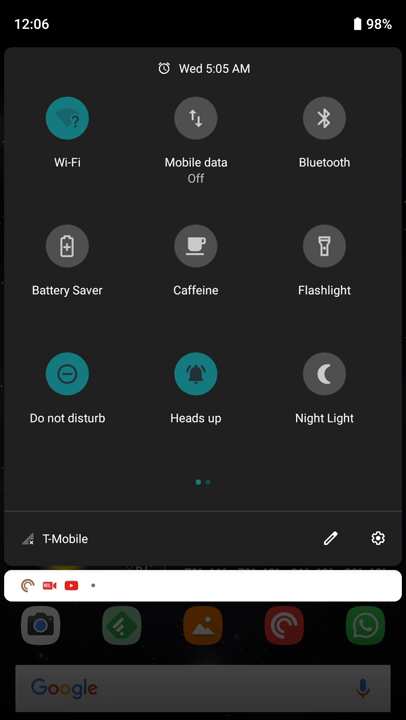
From Quick Settings page two, open Sound settings and drag call volume to about half
scroll(left, 3)
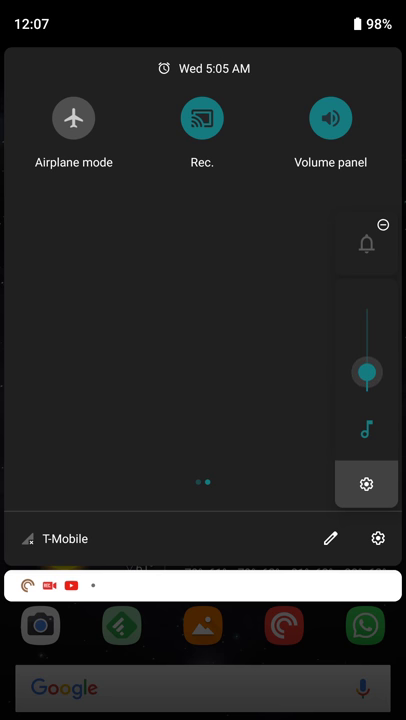
click(366, 484)
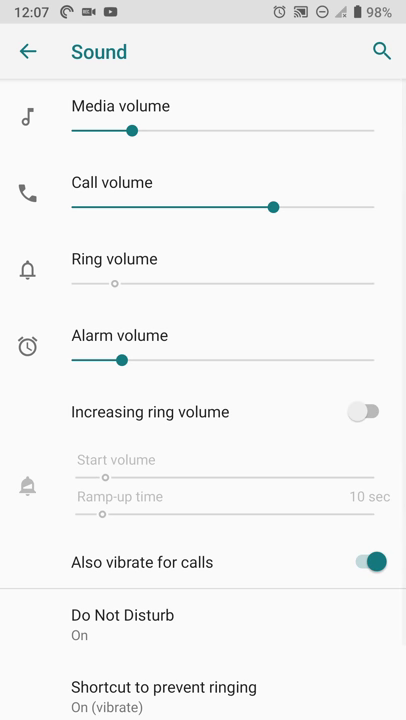
drag(278, 207, 225, 207)
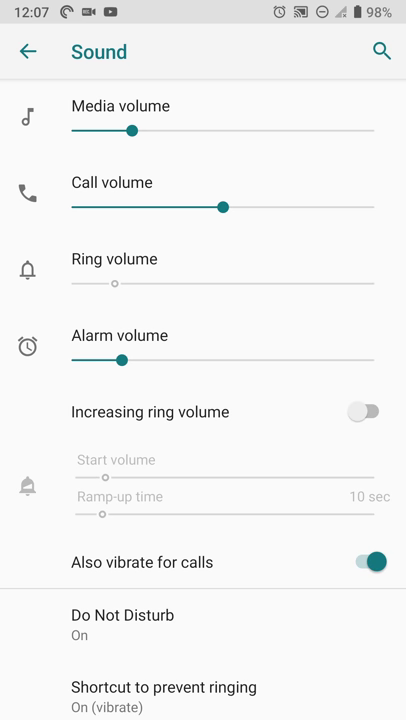
scroll(down, 3)
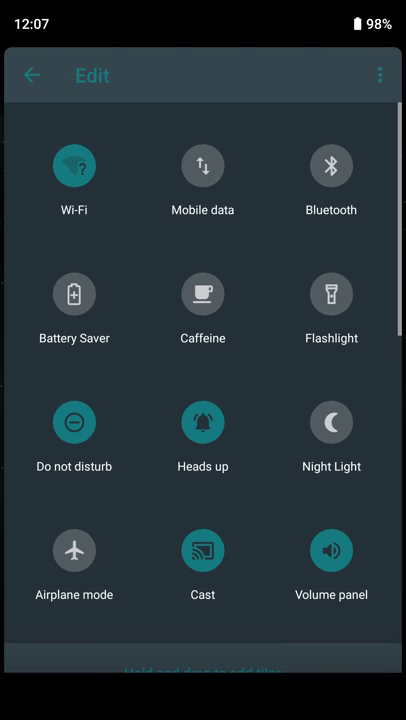
Scroll through the extra available Quick Settings tiles, then tap the Night Light tile
scroll(down, 3)
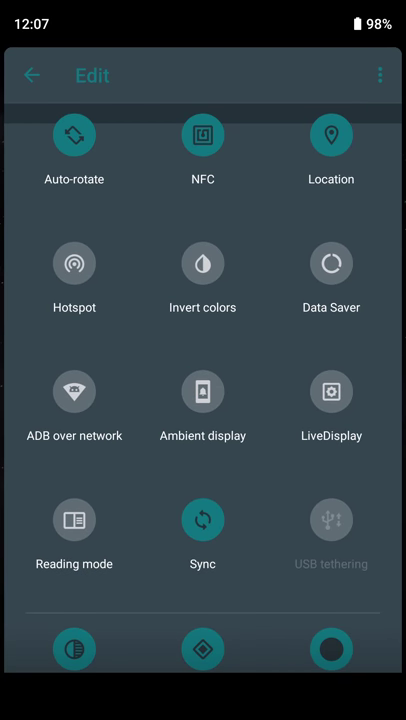
scroll(down, 3)
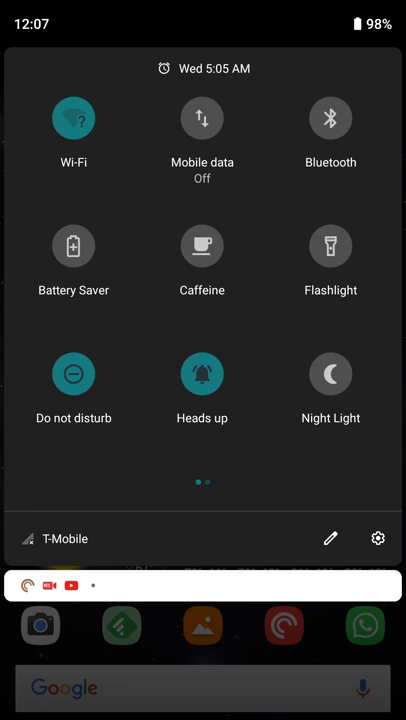
click(330, 374)
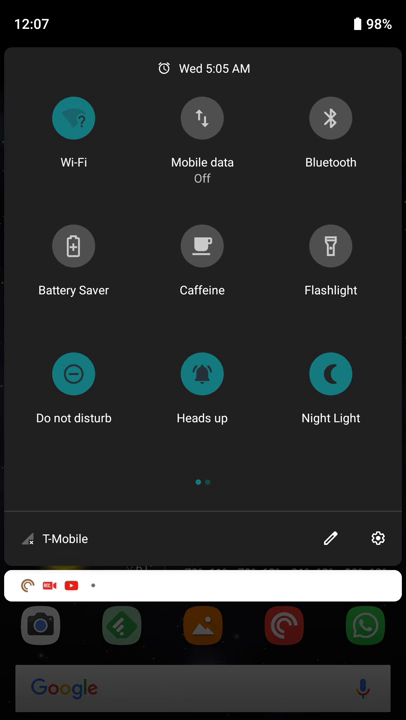
click(330, 374)
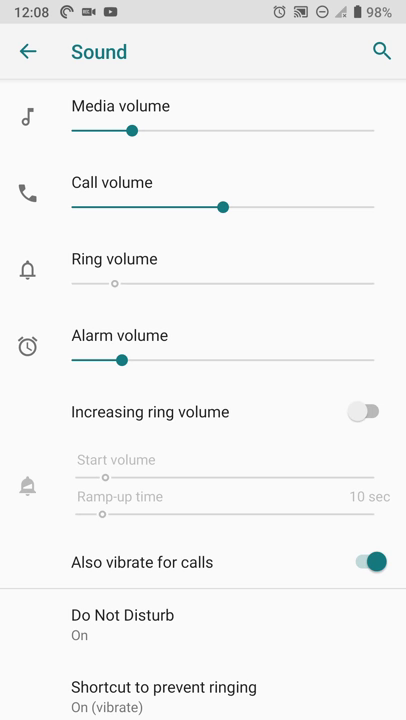
Dismiss the Sound settings card in Recents to get back home
scroll(down, 3)
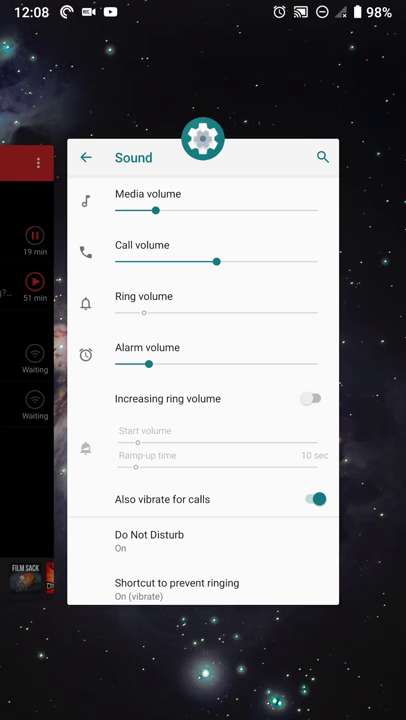
click(86, 157)
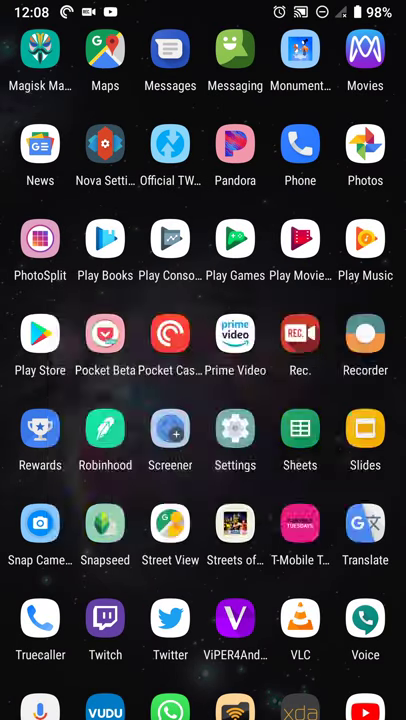
Launch Settings from the app drawer and glance at Network & internet and Apps & notifications
click(235, 427)
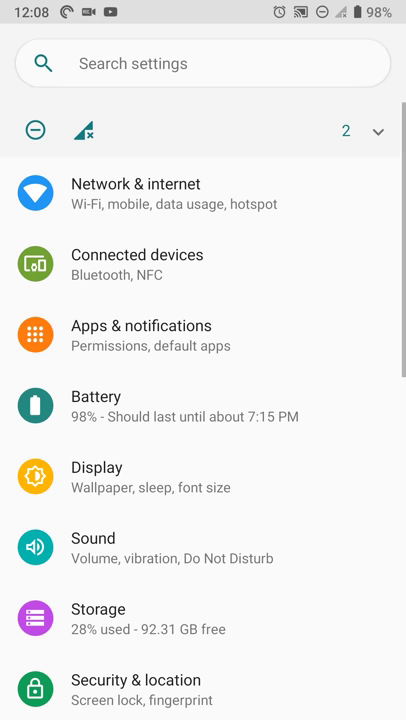
scroll(down, 3)
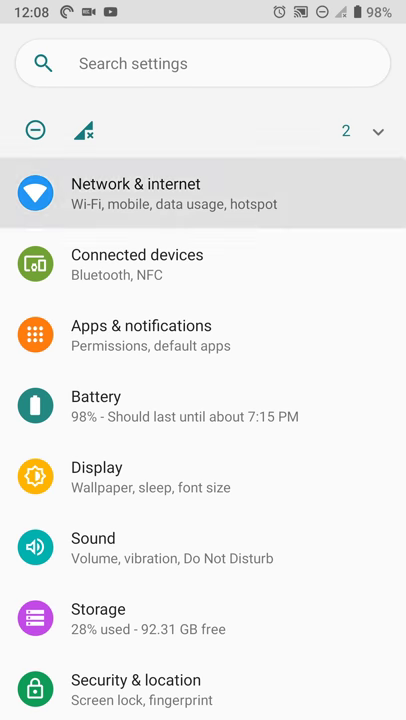
click(135, 193)
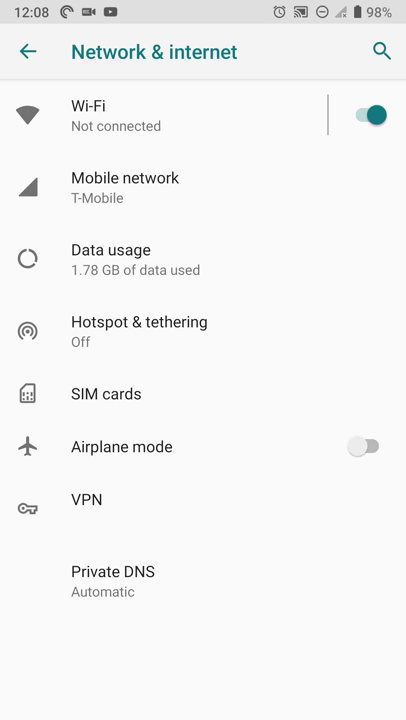
click(27, 52)
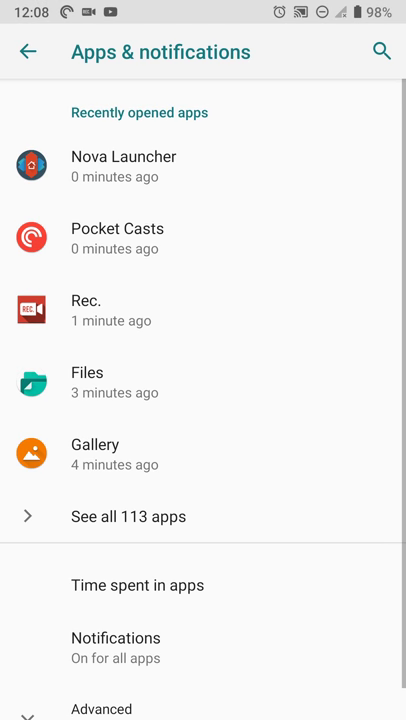
click(26, 51)
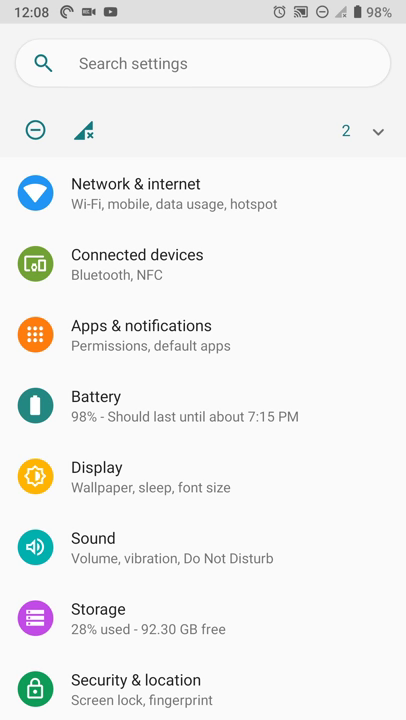
Reopen Network & internet, showing Wi-Fi on but not connected
click(203, 194)
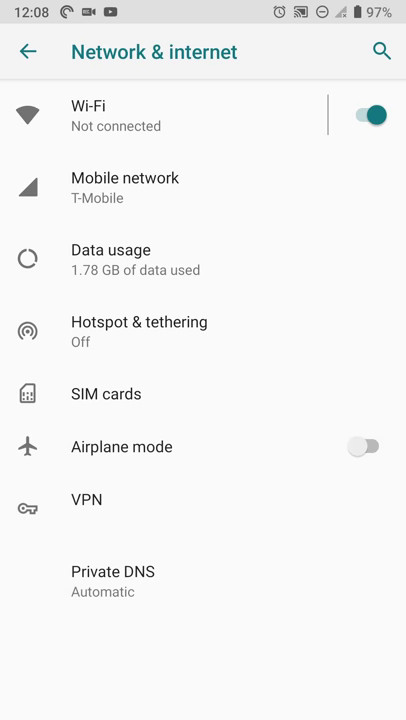
click(113, 580)
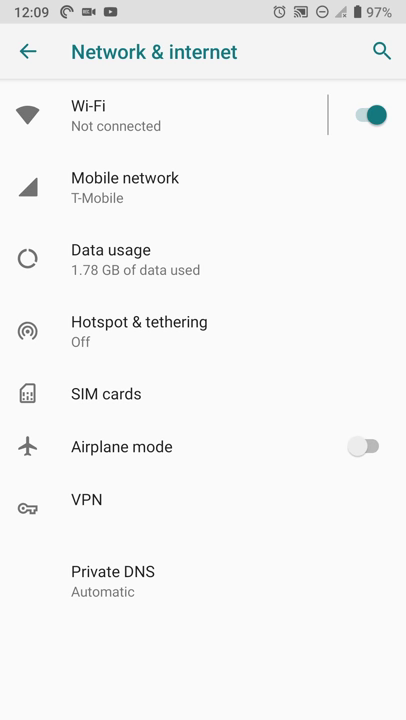
Leave Network & internet, then start and cancel a custom Pocket Casts timer in Digital Wellbeing
click(27, 52)
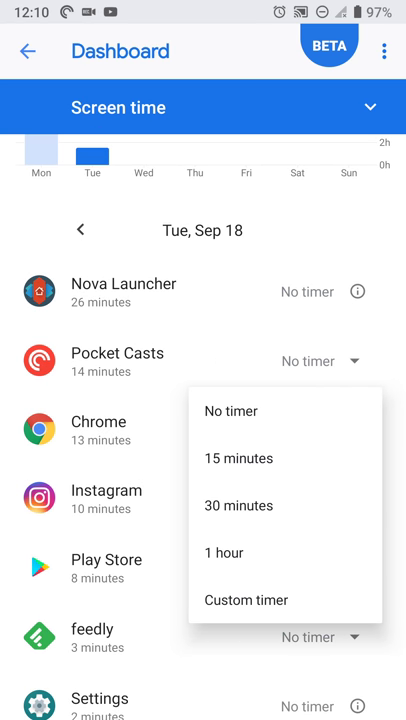
click(246, 600)
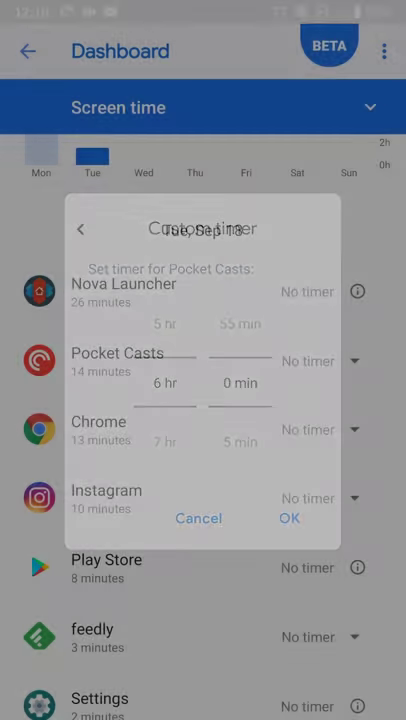
click(198, 518)
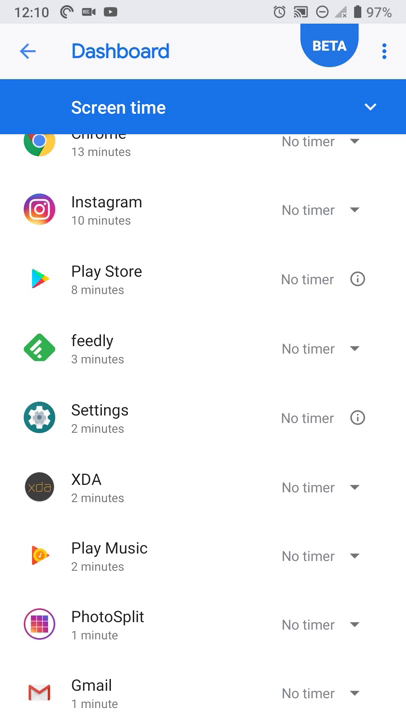
Try a timer on a system app, dismiss the message, and rank apps by notifications received
click(360, 278)
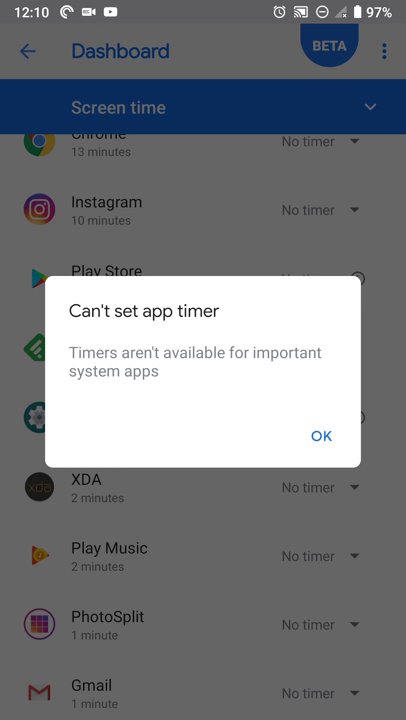
click(320, 436)
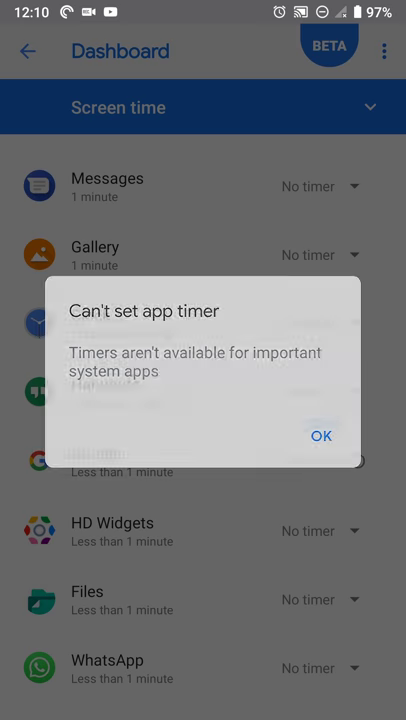
click(320, 435)
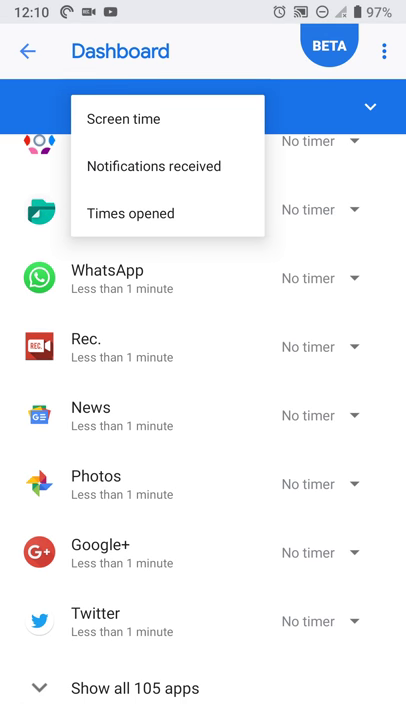
click(160, 166)
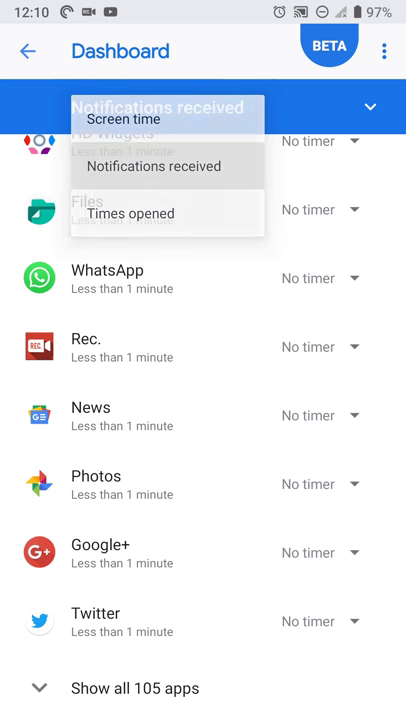
click(164, 165)
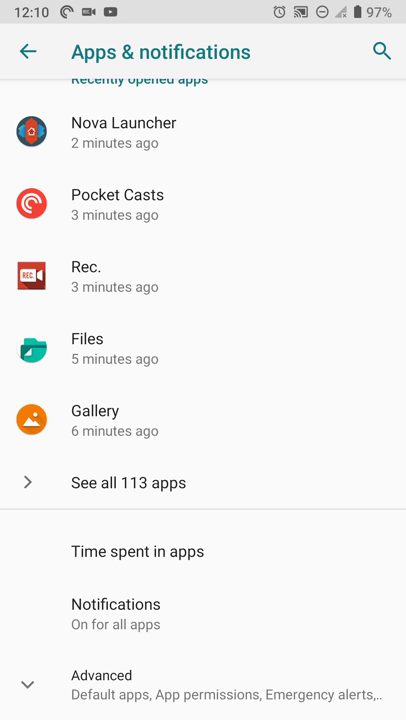
Browse the Display settings, then scroll the main Settings list down toward Digital Wellbeing
click(28, 51)
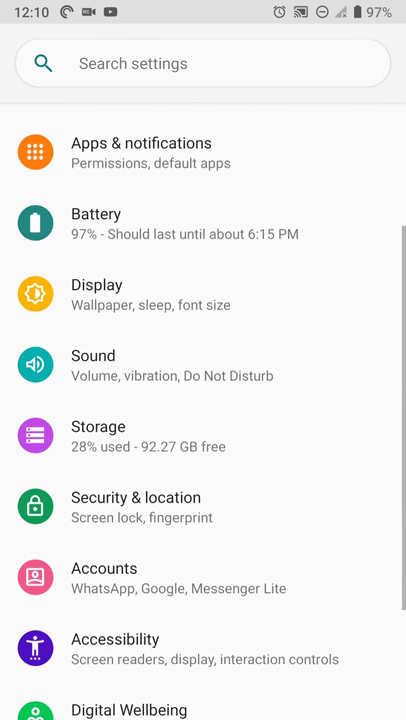
click(96, 284)
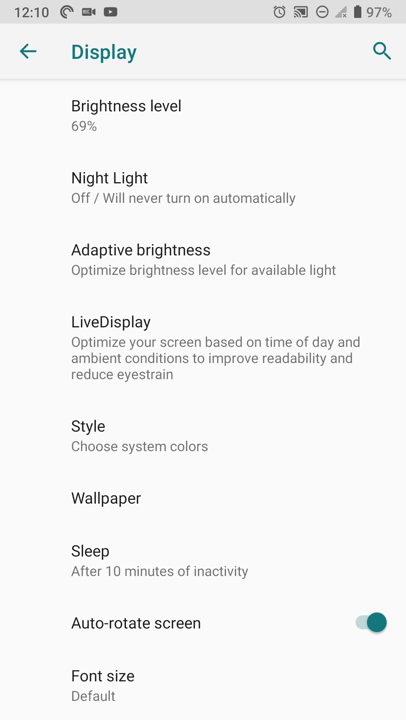
scroll(down, 3)
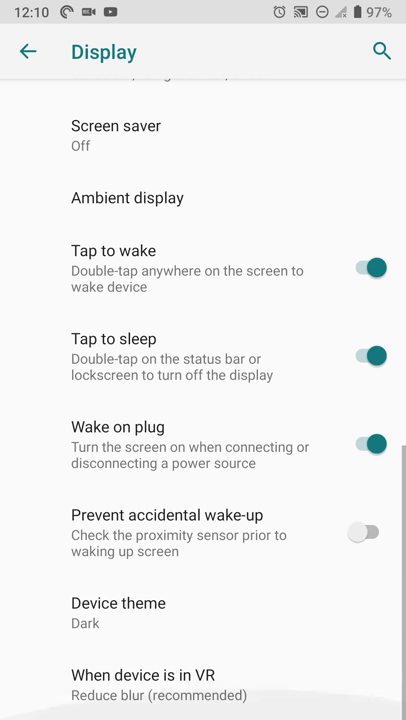
click(28, 51)
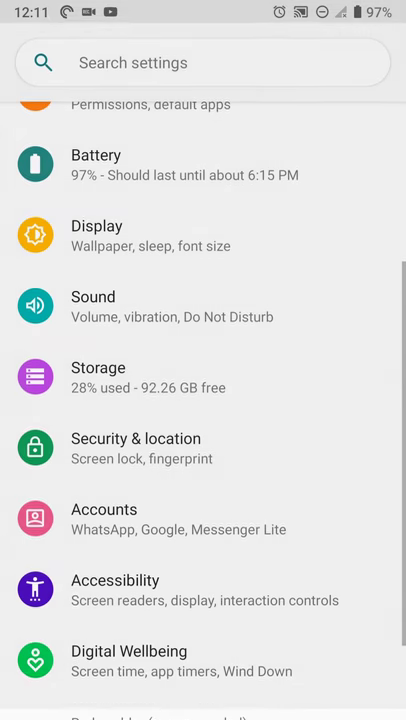
scroll(down, 3)
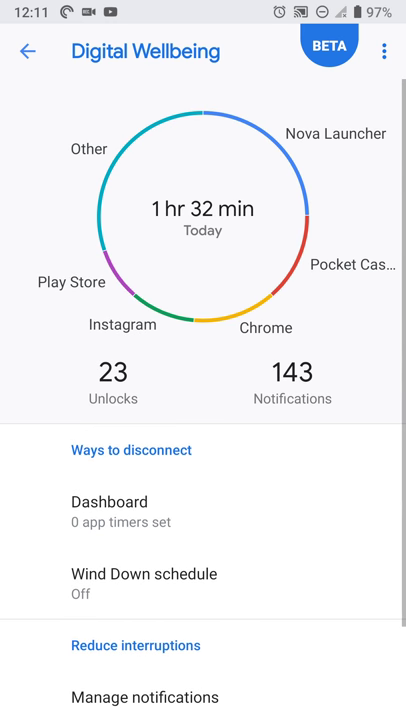
Leave Digital Wellbeing for the main Settings list and scroll through it
click(115, 502)
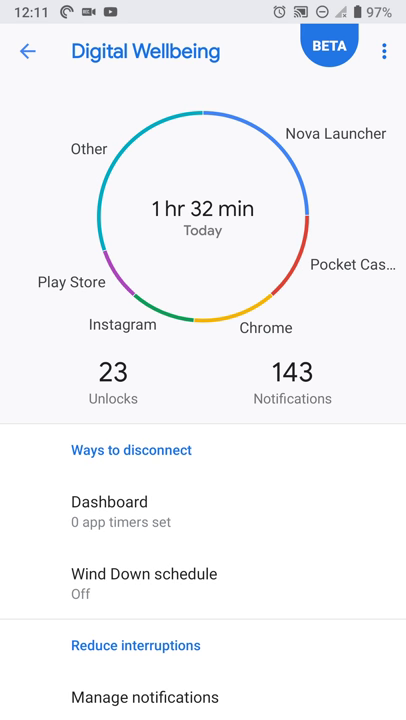
click(24, 54)
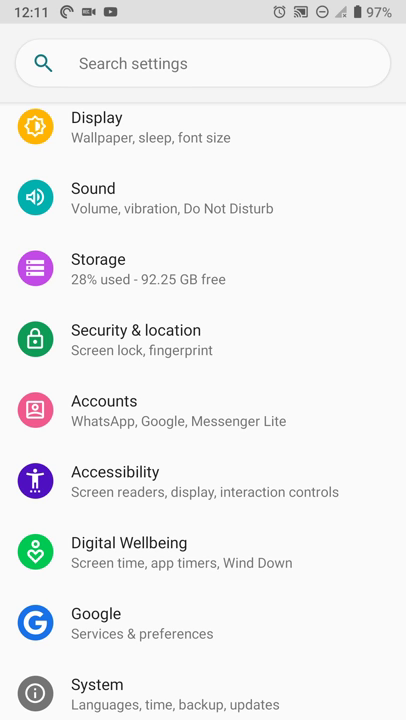
scroll(down, 3)
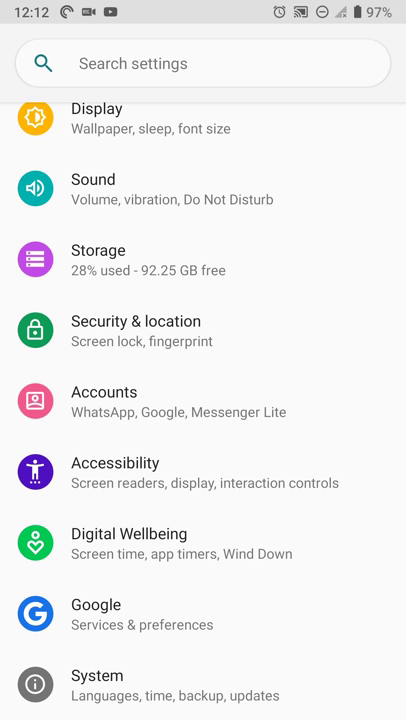
scroll(down, 3)
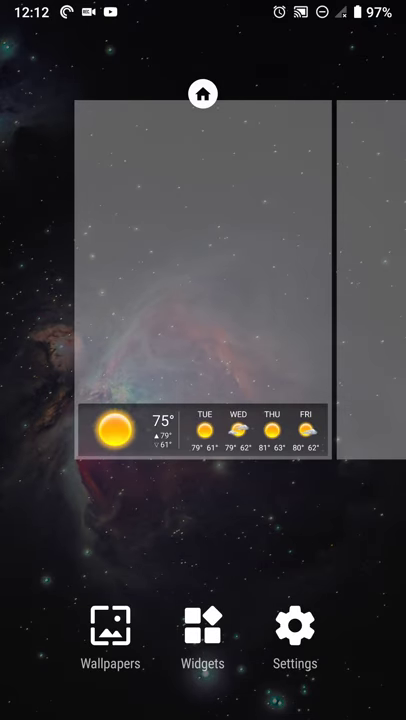
Review Nova Launcher's Look & feel icon options, exit settings, and expand full quick settings
click(295, 635)
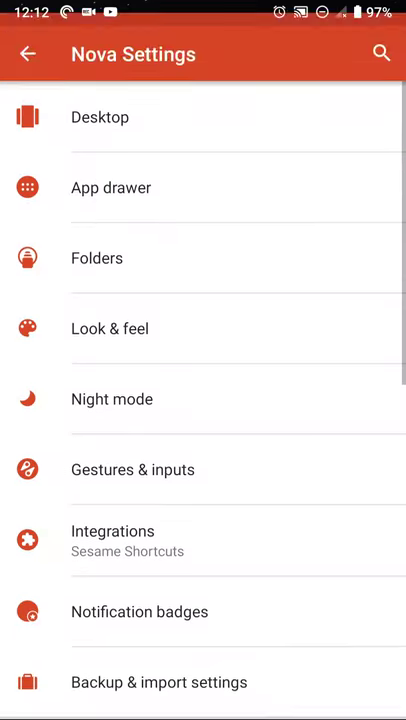
click(110, 328)
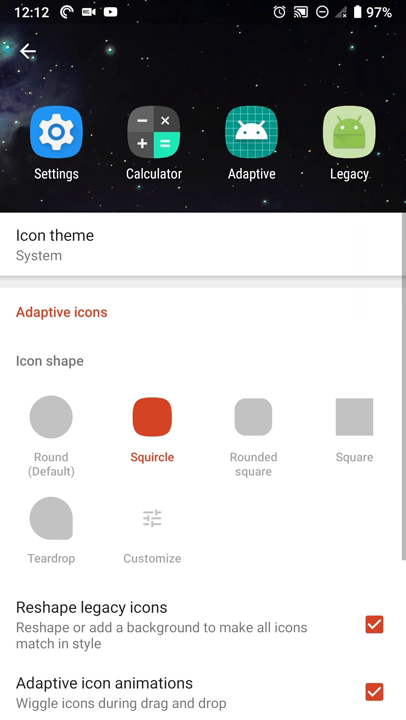
click(33, 55)
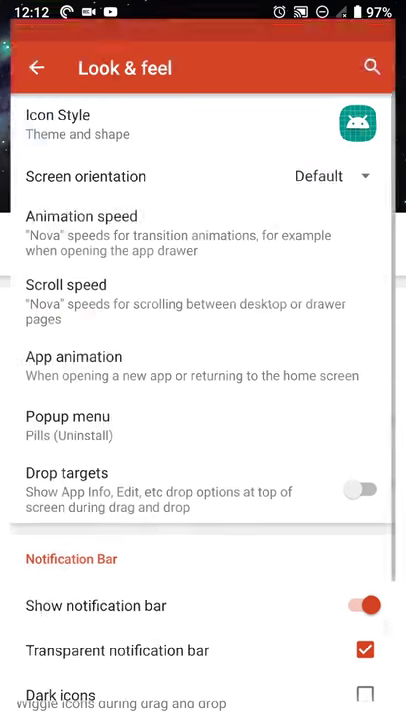
click(37, 67)
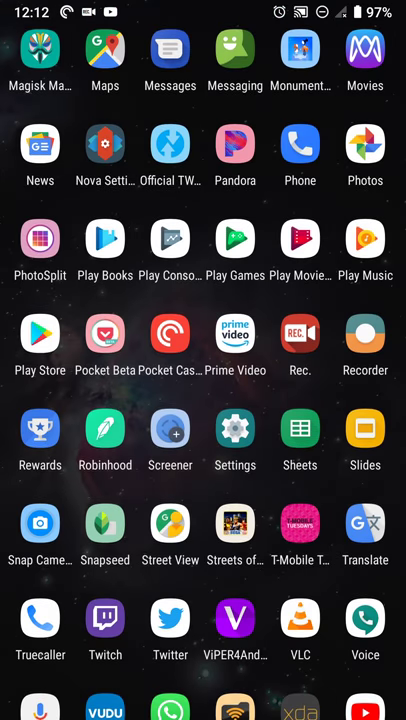
scroll(down, 3)
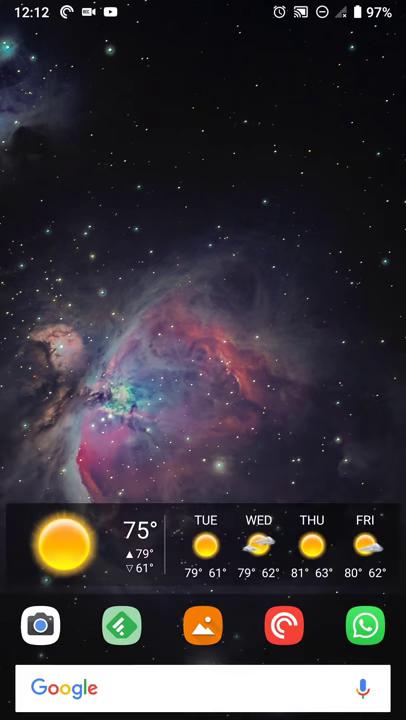
drag(203, 10, 203, 400)
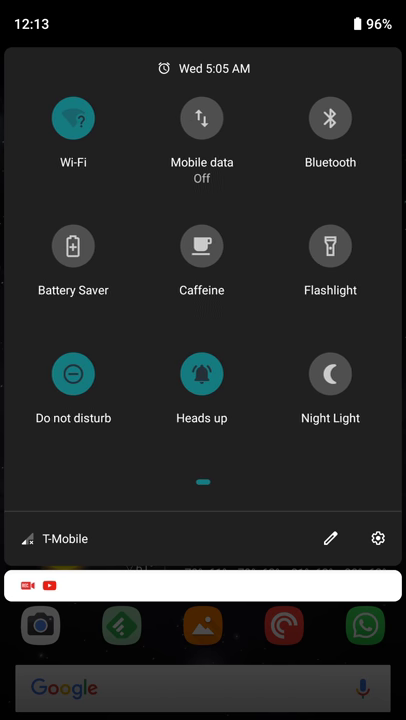
Expand the full quick settings panel and go to the main Settings list
scroll(left, 3)
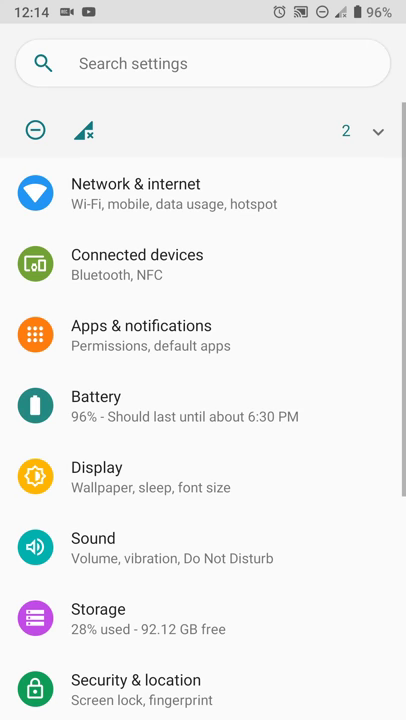
Scroll through the Google feed's news headlines, ending in the recent apps overview
scroll(down, 3)
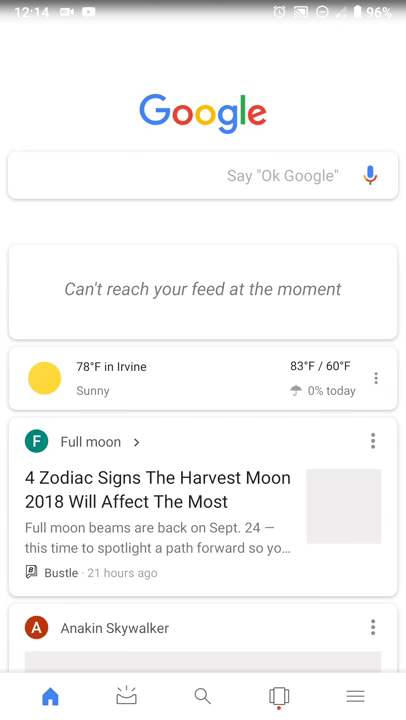
scroll(down, 3)
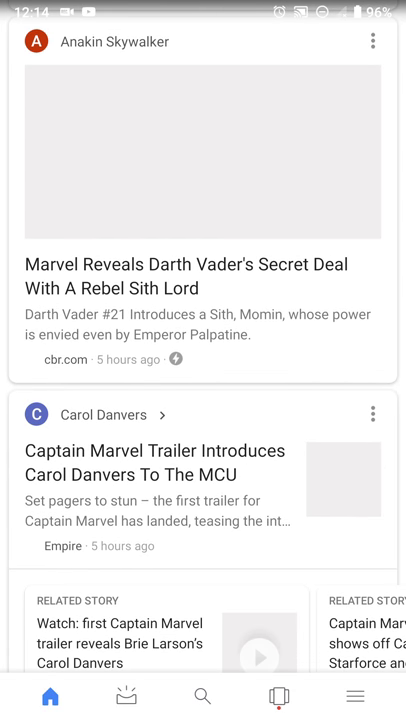
scroll(down, 3)
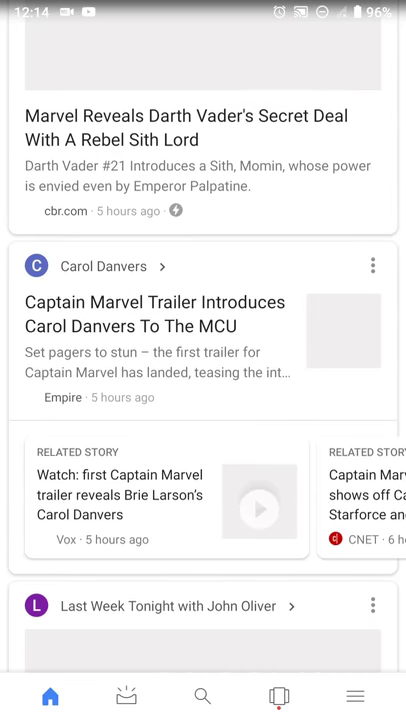
scroll(down, 3)
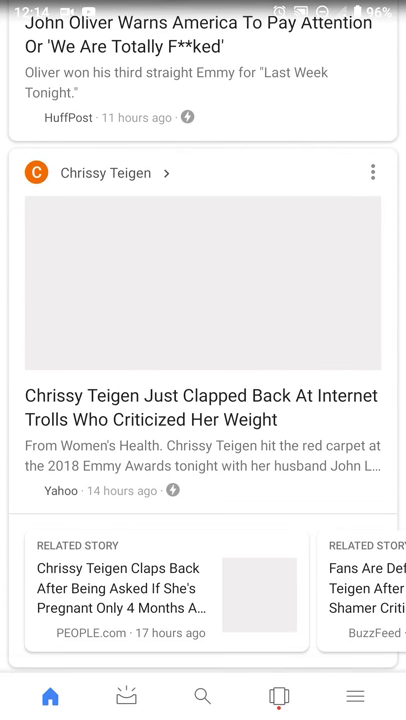
scroll(down, 3)
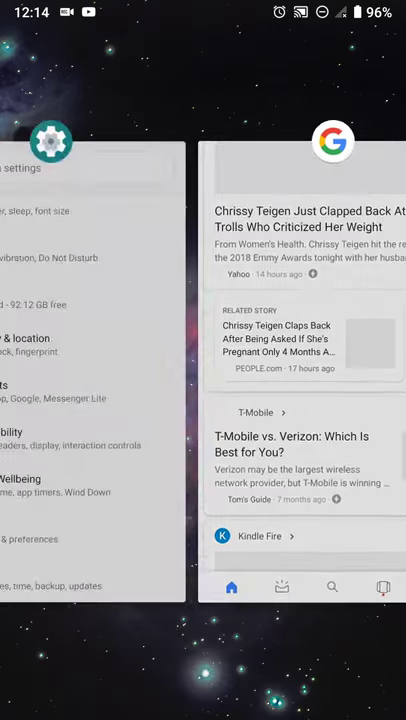
Leave Recents for the home screen and bring up the alphabetical app drawer
click(52, 141)
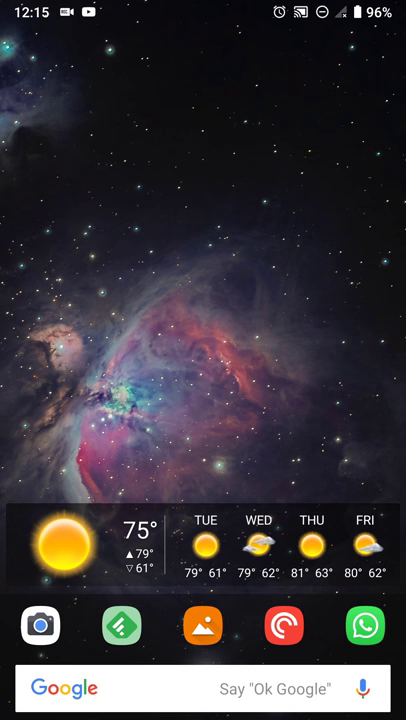
scroll(up, 3)
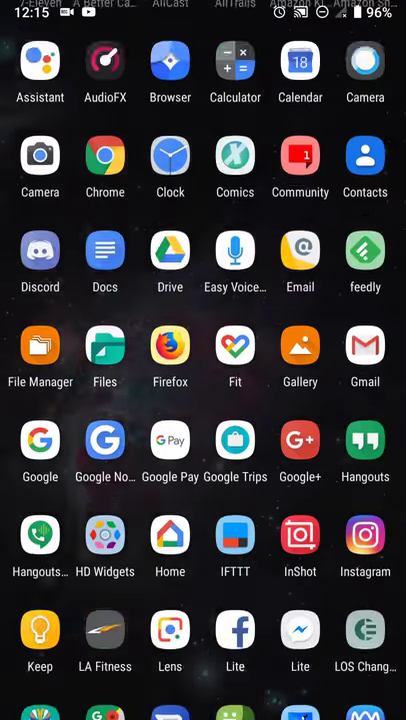